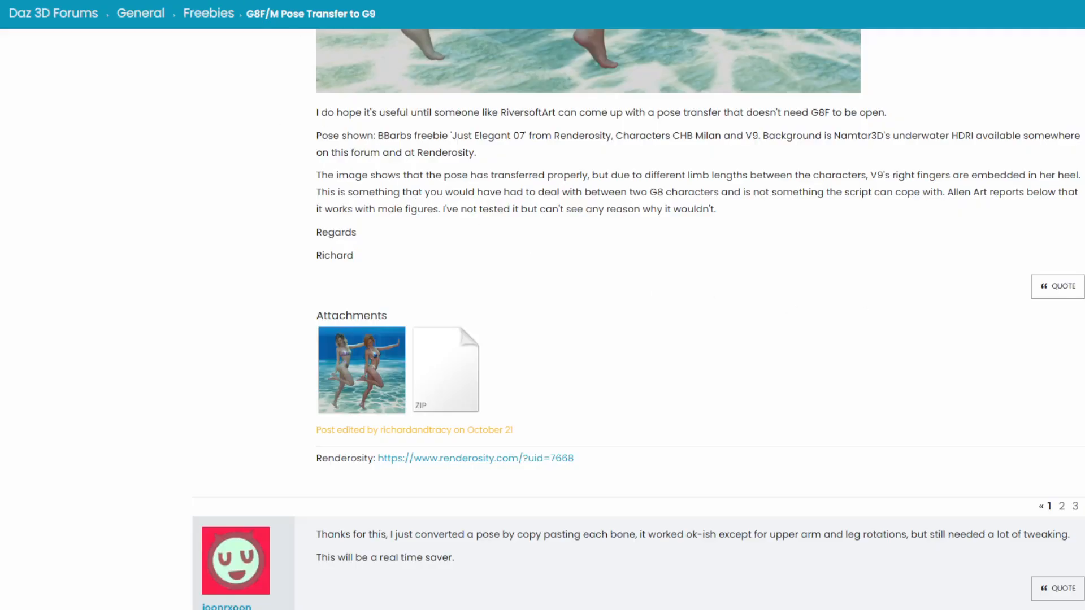
mouse_move(468, 53)
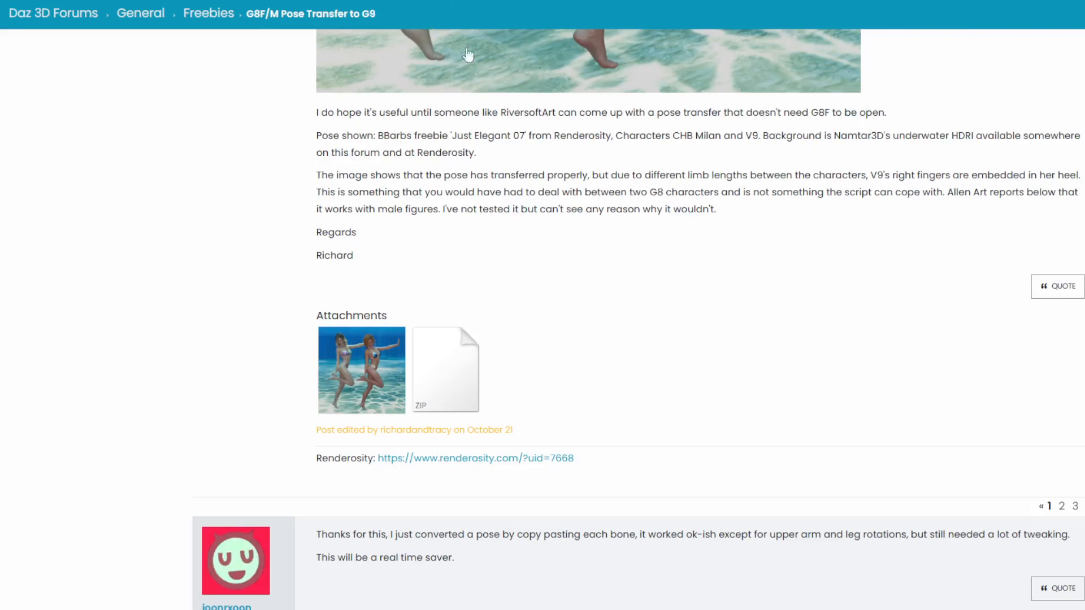
mouse_move(446, 370)
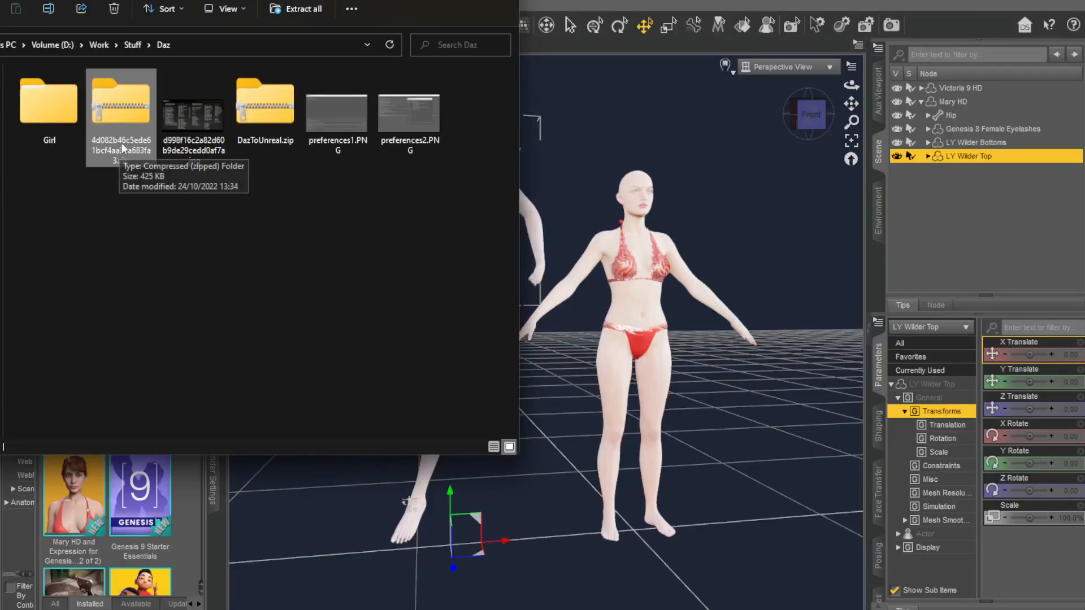
Step: Open the pose-transfer ZIP and browse into its content > Scripts folder
double_click(121, 104)
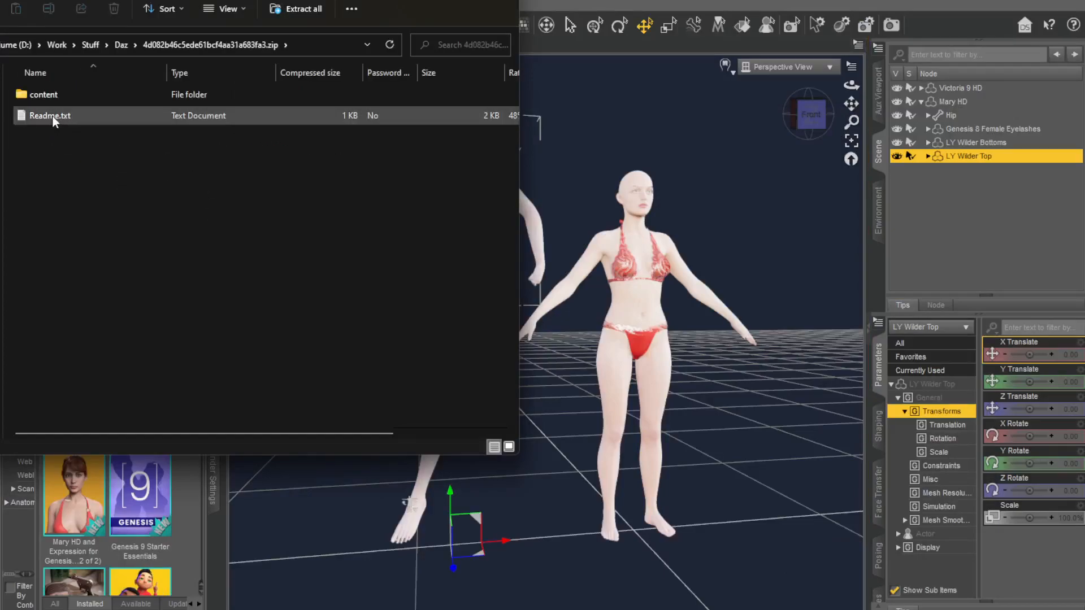
double_click(44, 95)
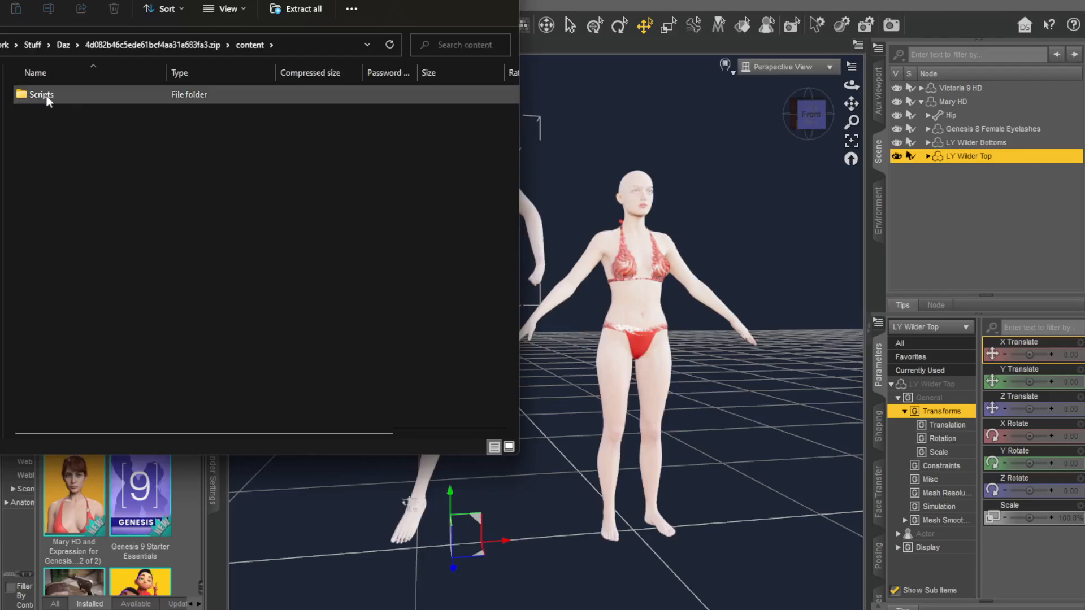
double_click(41, 94)
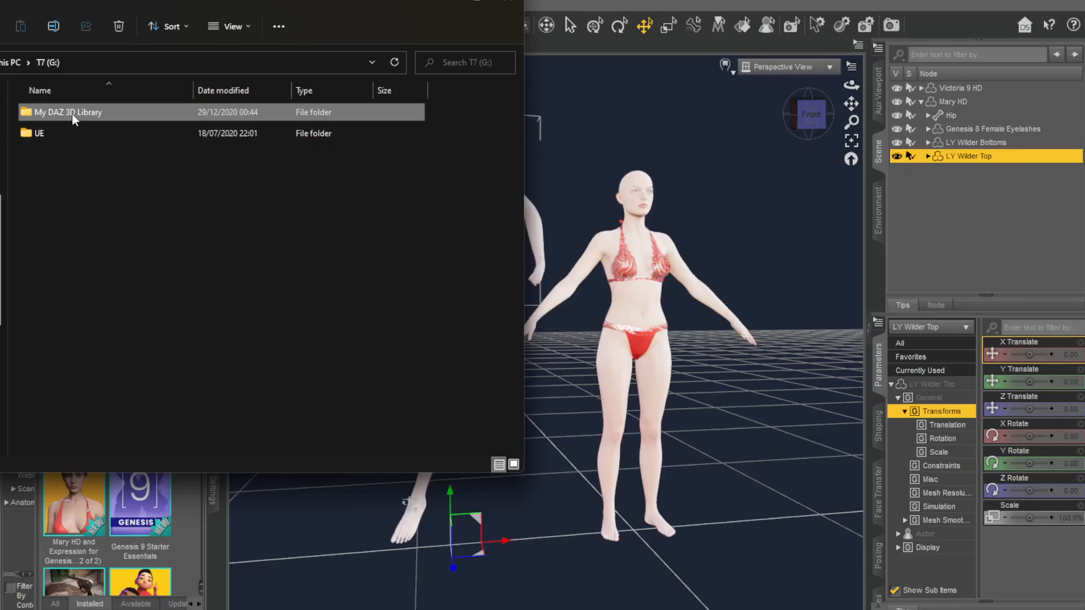
mouse_move(76, 129)
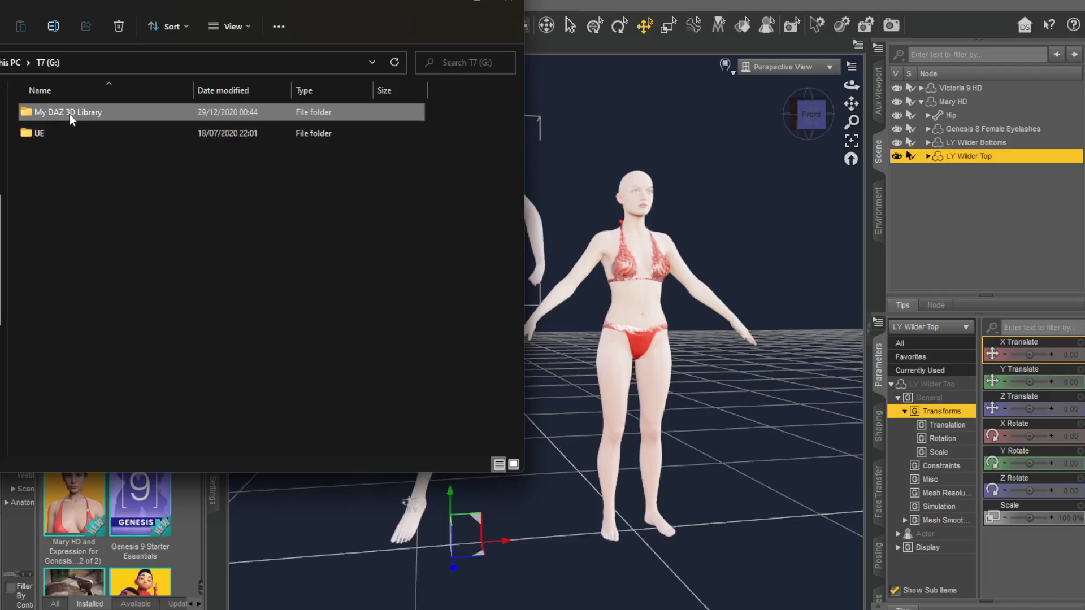
mouse_move(45, 114)
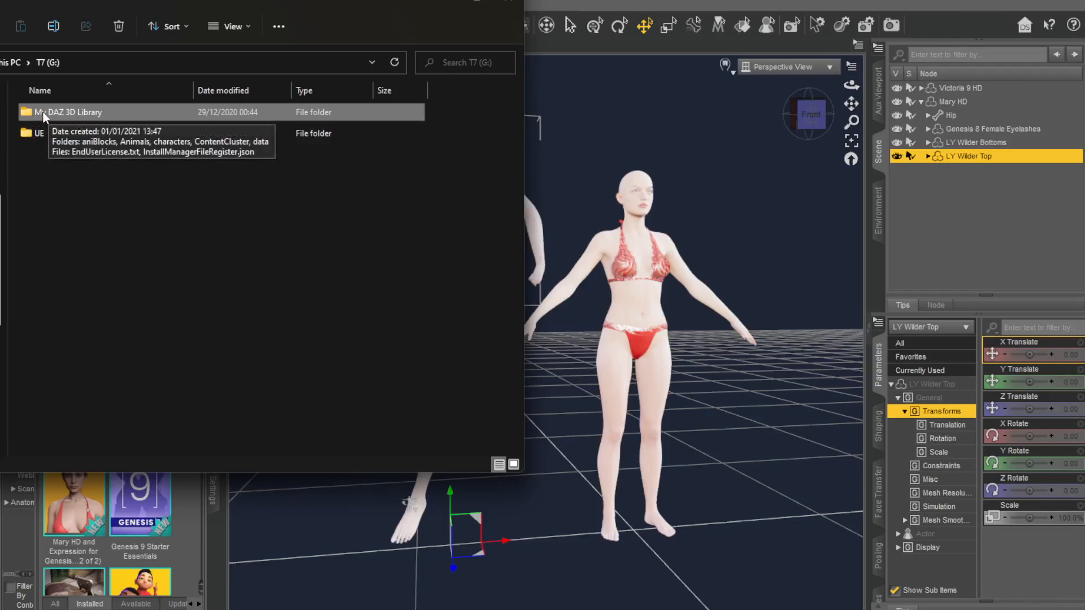
Step: Go into My DAZ 3D Library and open its Scripts > ChestnutP folder
double_click(74, 111)
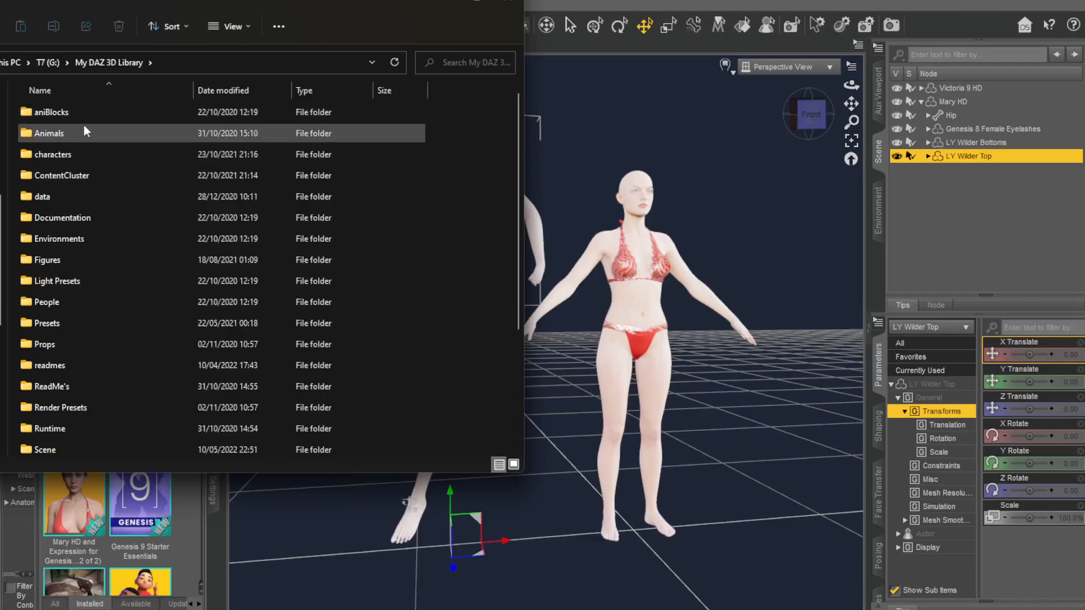
scroll("down", 3)
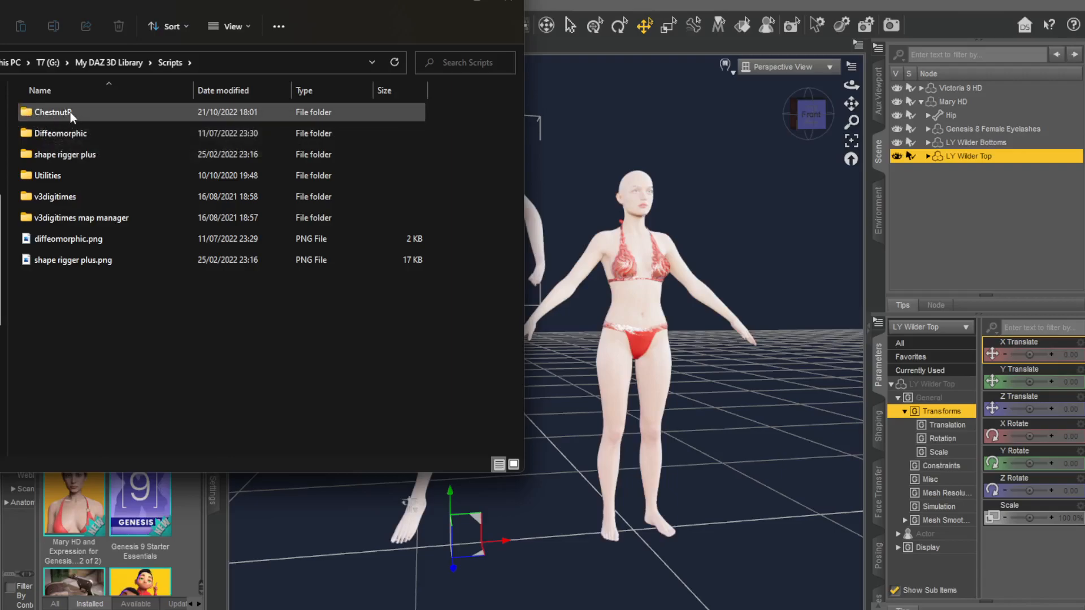
mouse_move(121, 109)
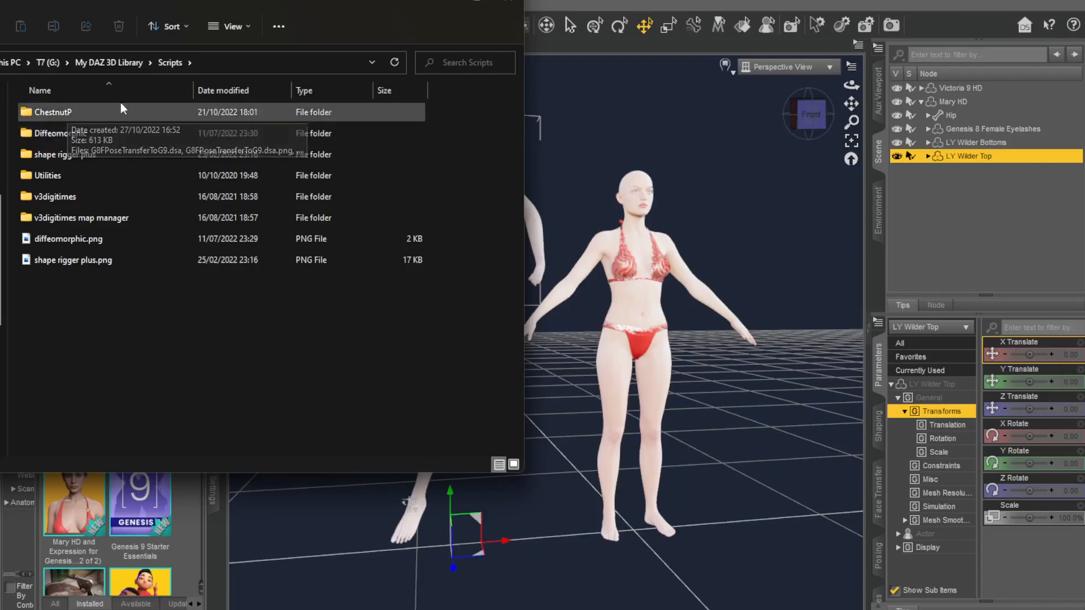
double_click(49, 111)
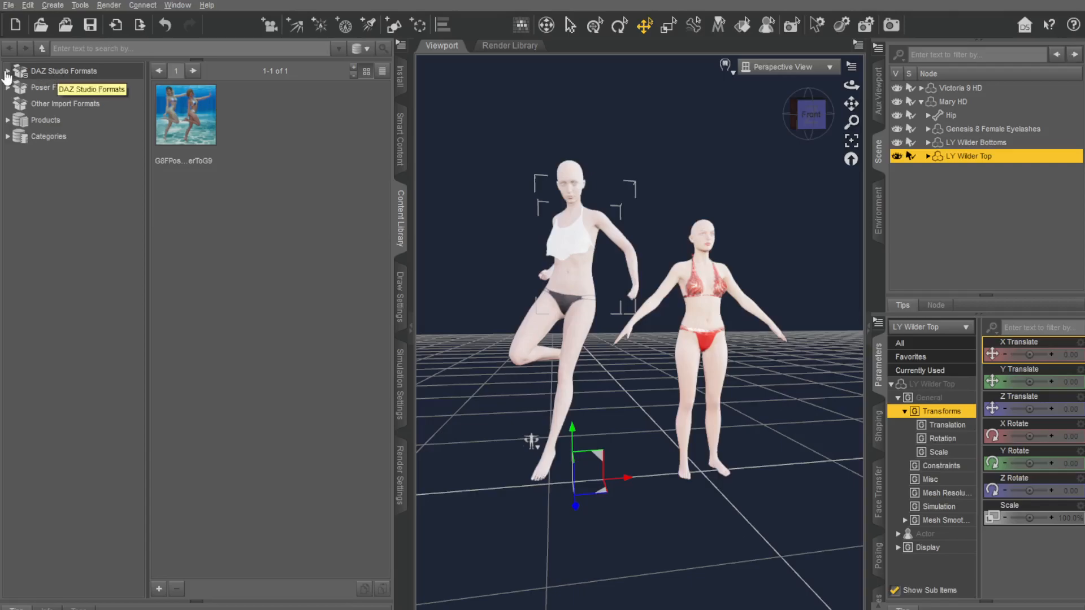
Step: Refresh My DAZ 3D Library's Scripts folder and view ChestnutP's G8FPoseTransferToG9 script
left_click(7, 70)
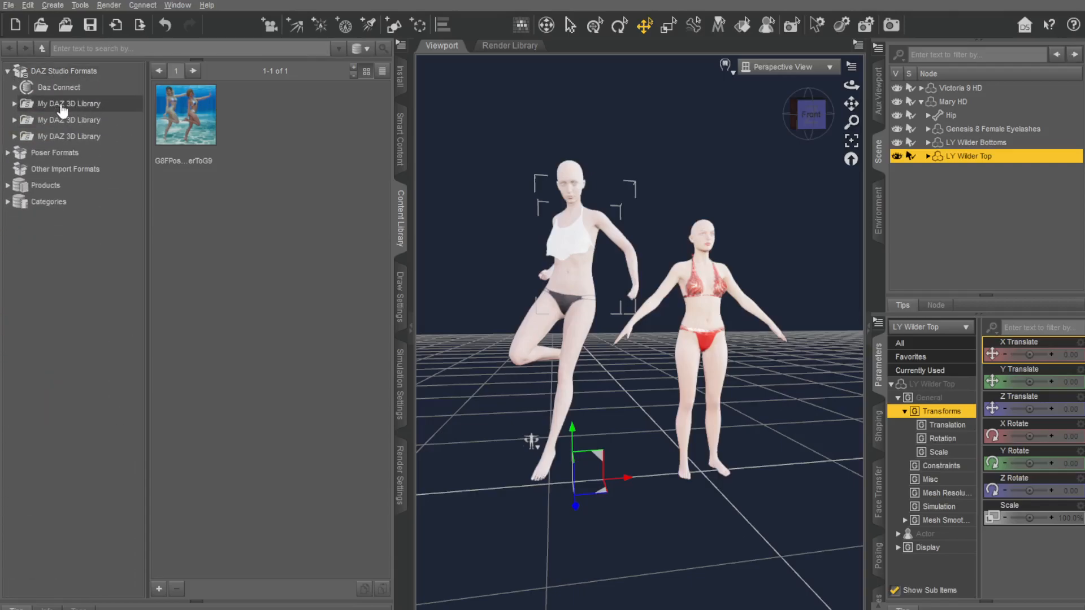
left_click(13, 103)
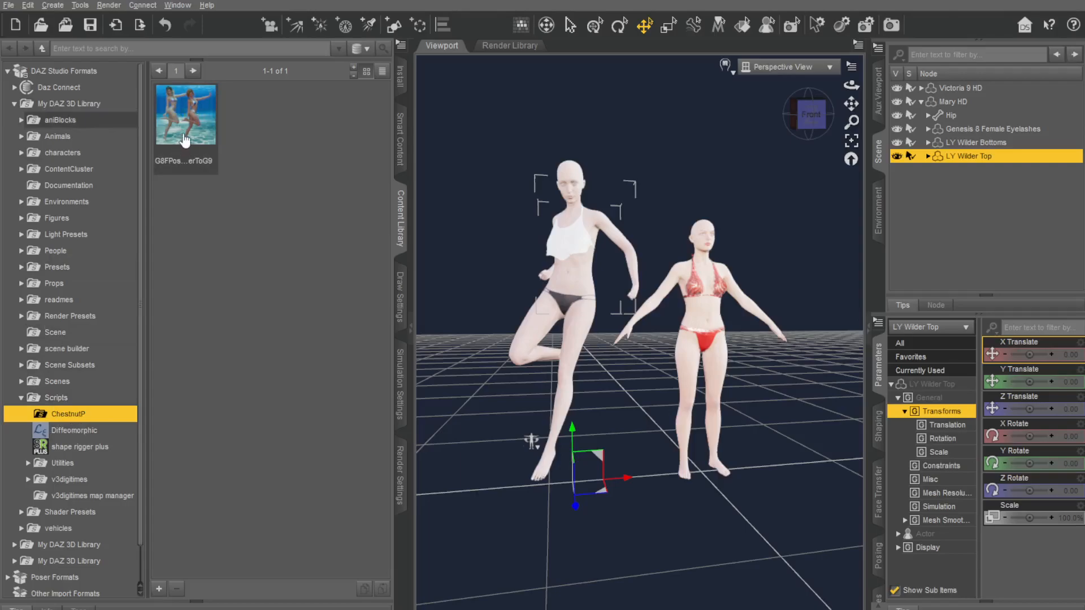
right_click(57, 397)
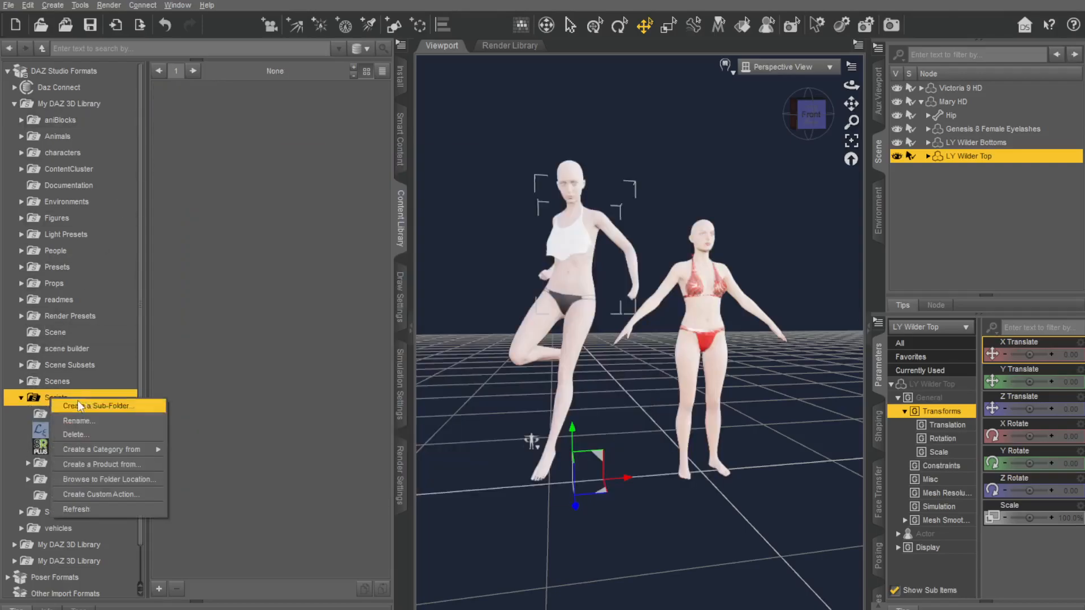
left_click(55, 397)
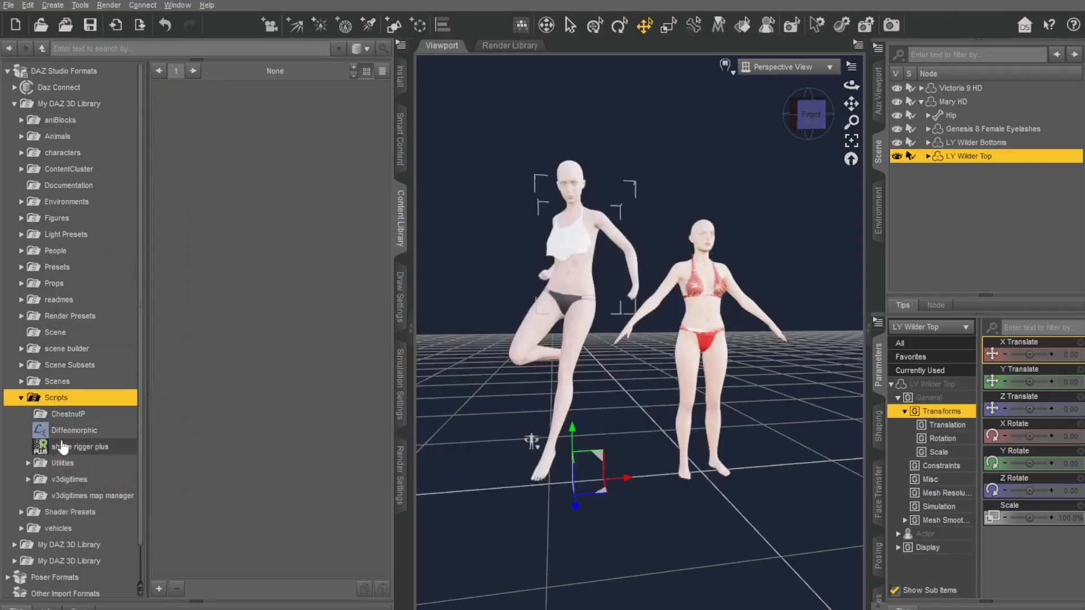
left_click(69, 413)
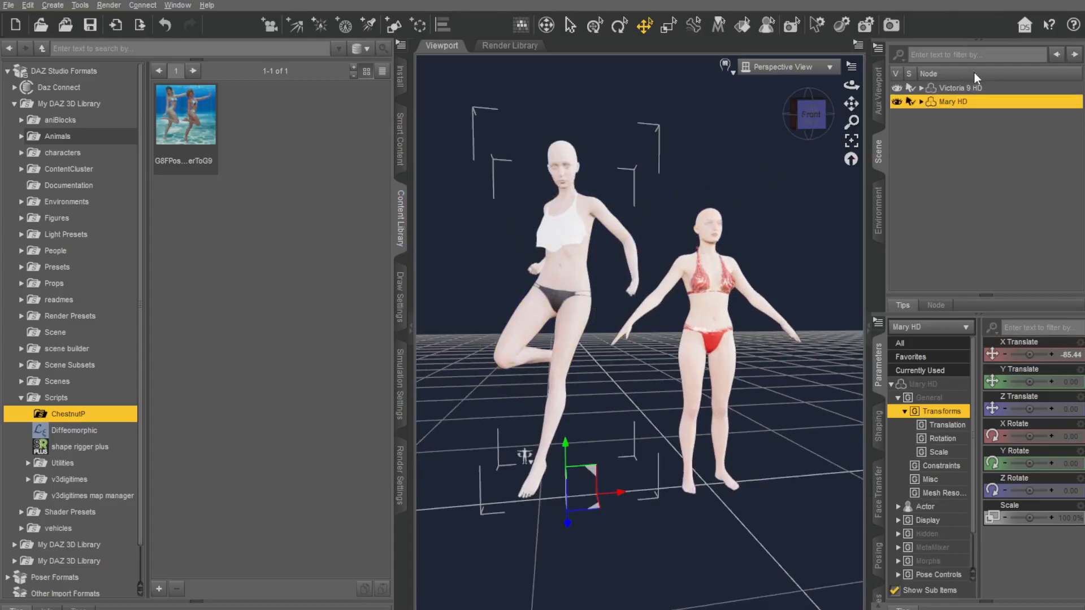
Step: Select Victoria 9 HD, then Mary HD, in the Scene pane
left_click(960, 87)
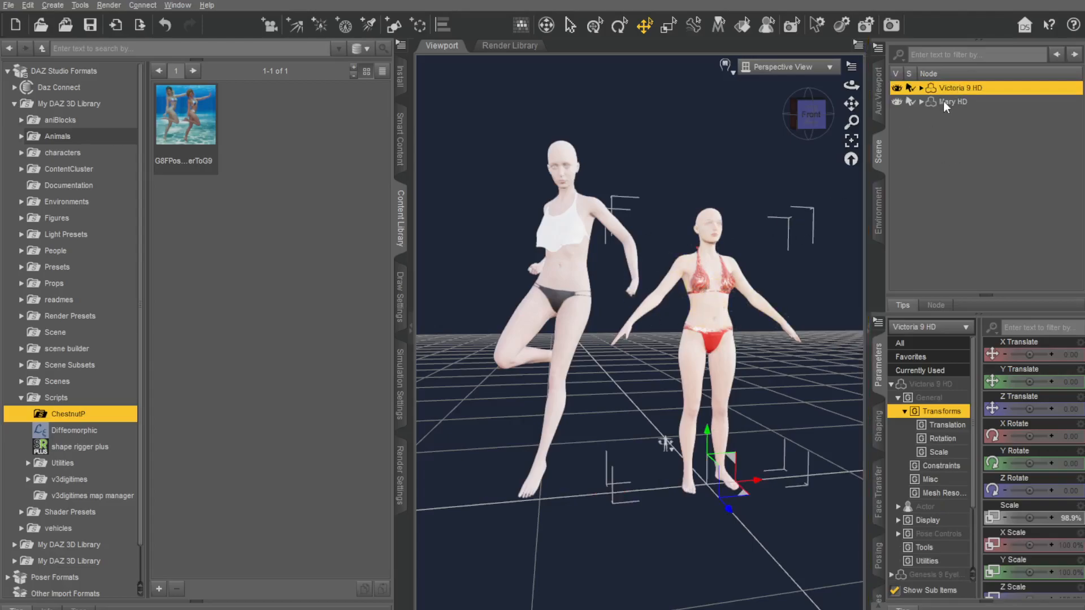
left_click(953, 102)
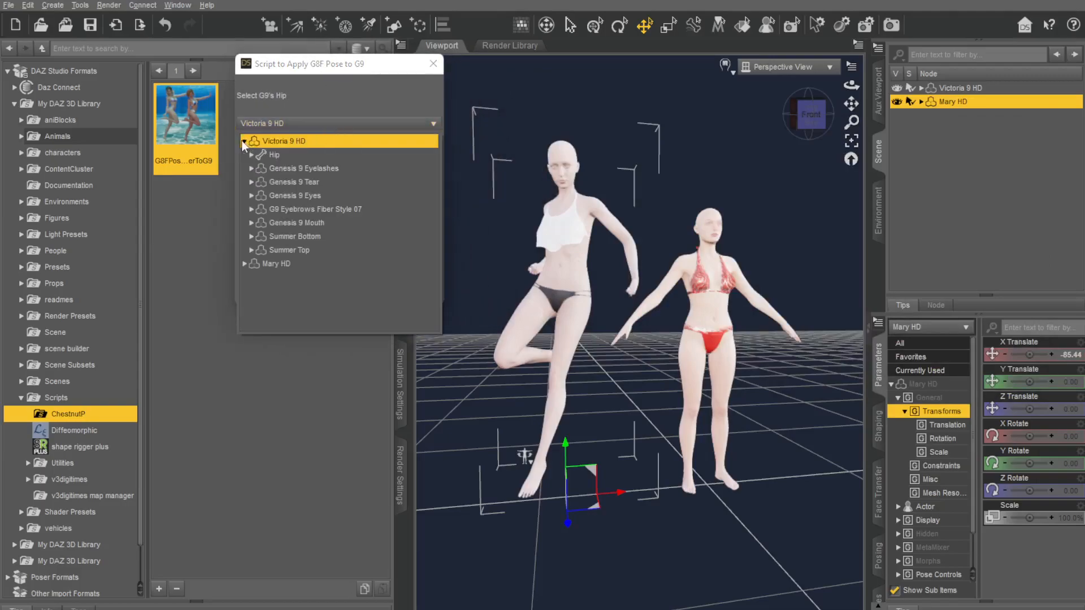
Step: Transfer the pose with Victoria 9 HD : Hip as G9 hip, then close the dialog
left_click(275, 154)
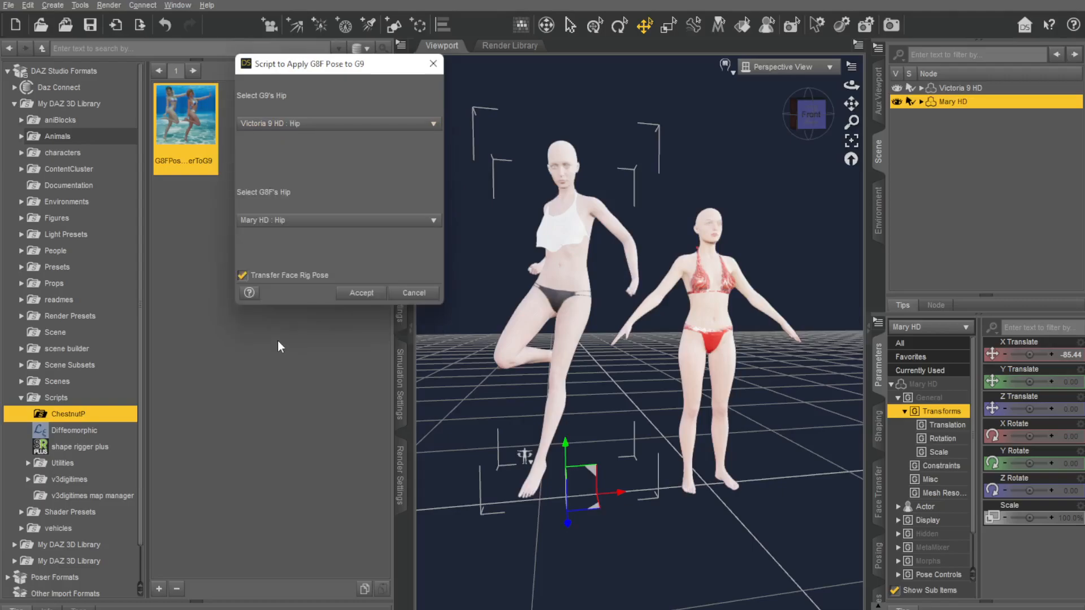
mouse_move(268, 200)
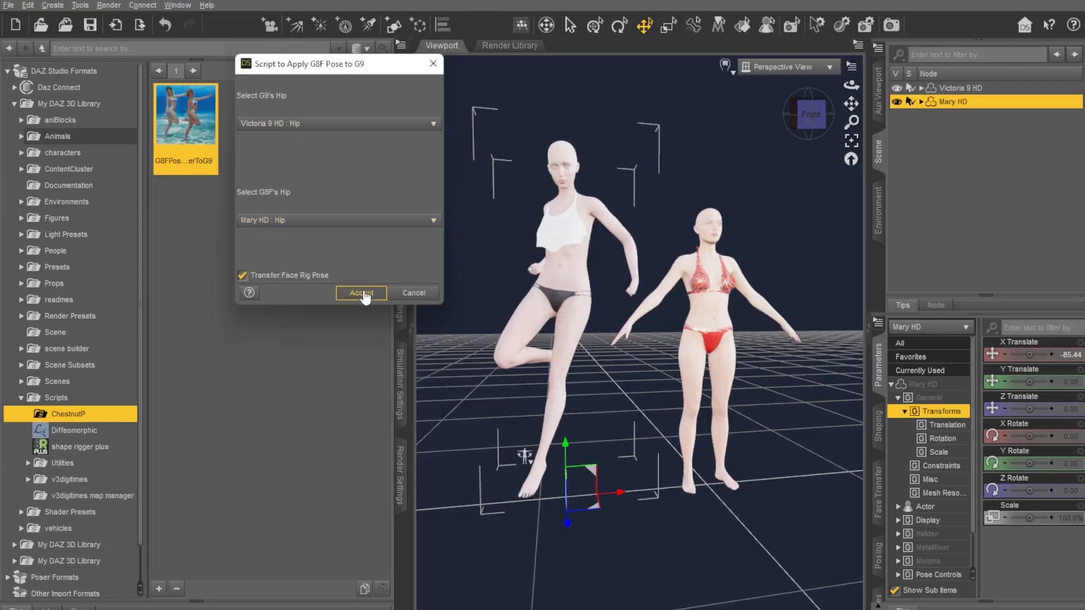
left_click(360, 293)
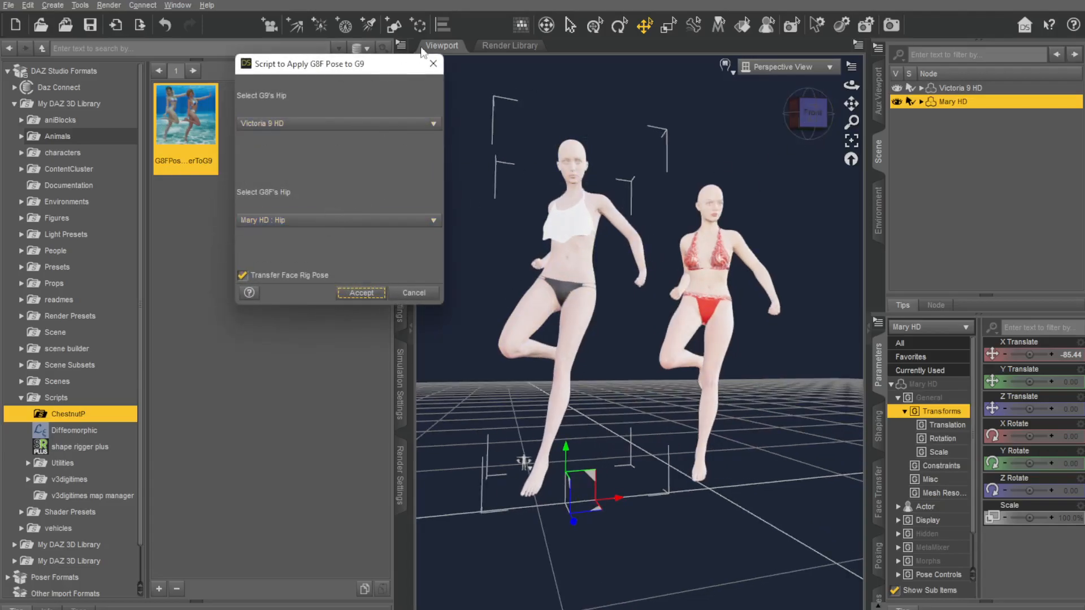
left_click(360, 292)
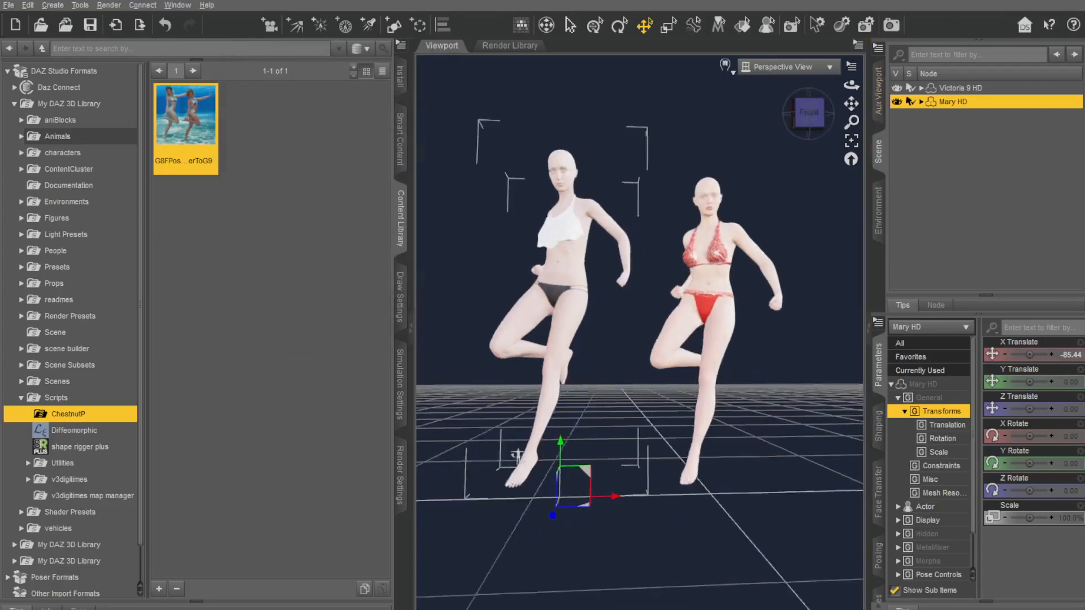